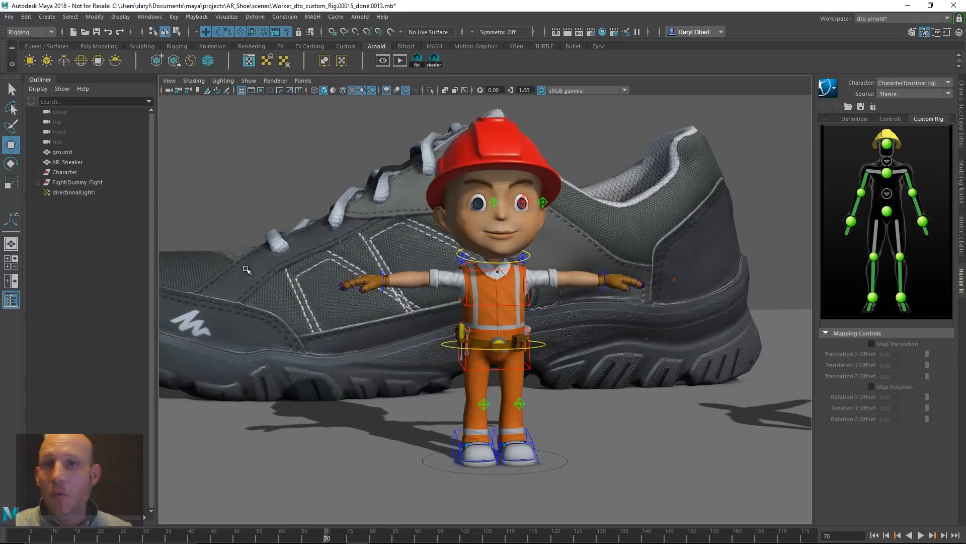
{"action": "mouse_move", "coordinate": [555, 260]}
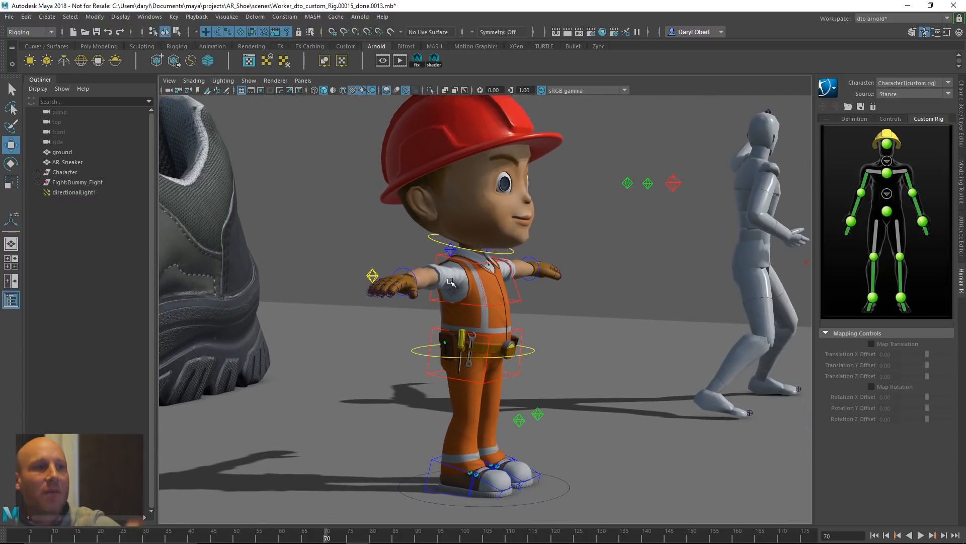
{"action": "mouse_move", "coordinate": [468, 295]}
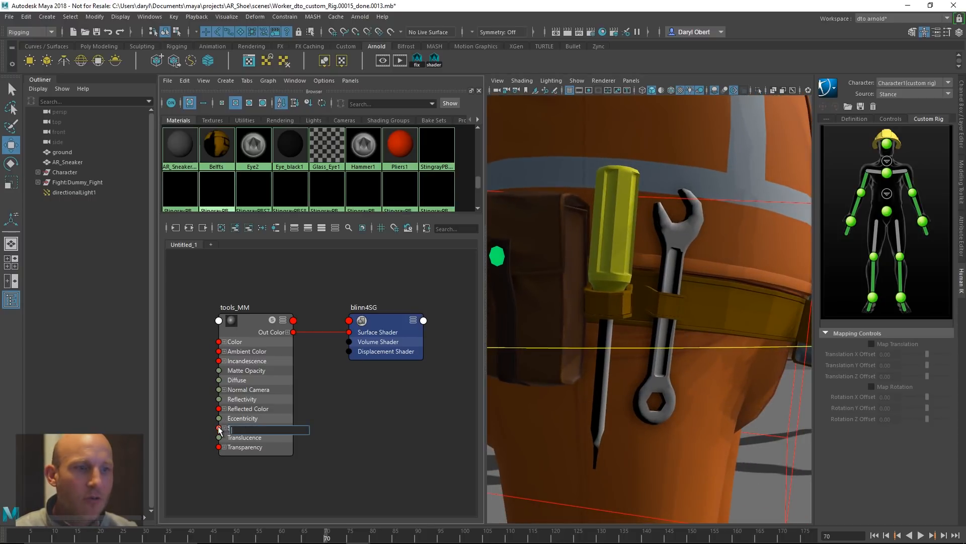
- Create a StingrayPBS material node and select the objects using the tools_MM material
{"action": "type", "text": "stin"}
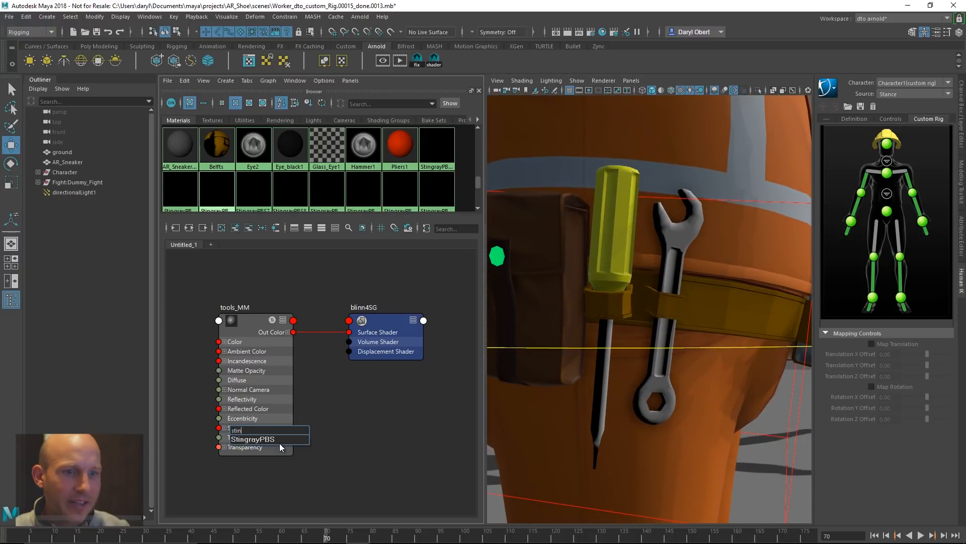
{"action": "left_click", "coordinate": [252, 439]}
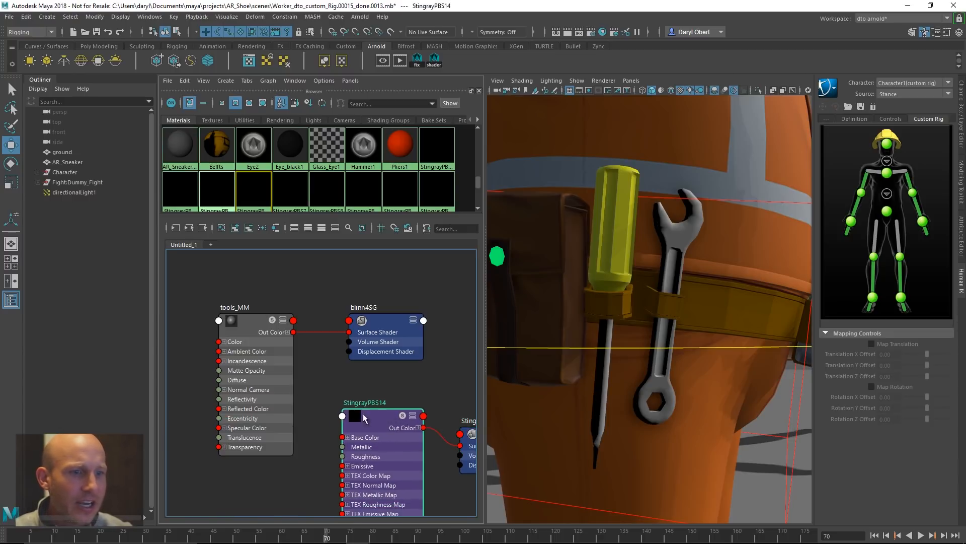
{"action": "right_click", "coordinate": [231, 321]}
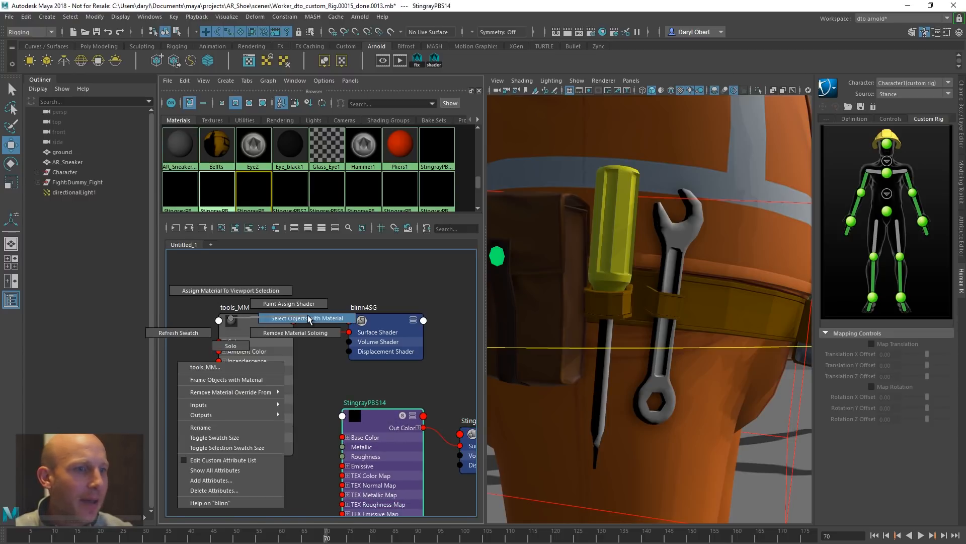
{"action": "left_click", "coordinate": [308, 318]}
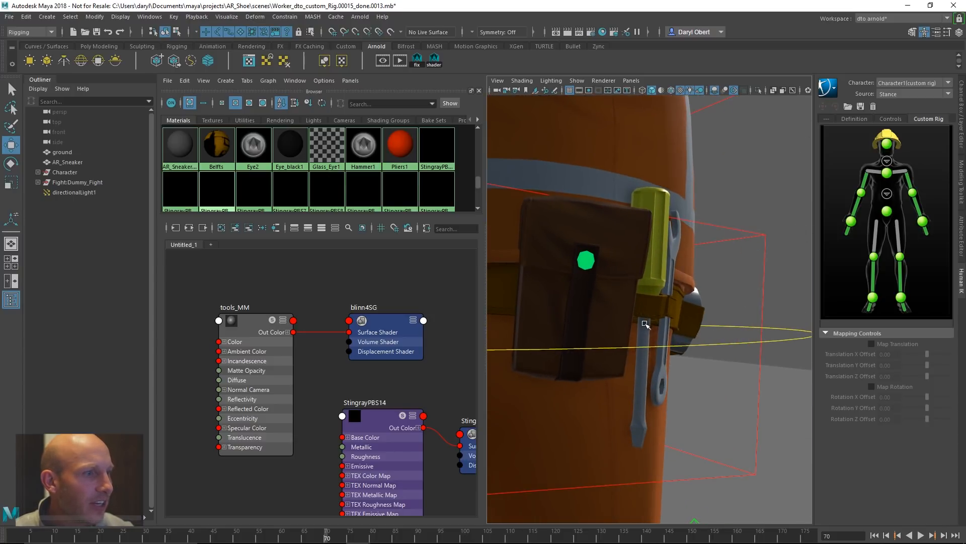
{"action": "left_click", "coordinate": [364, 402]}
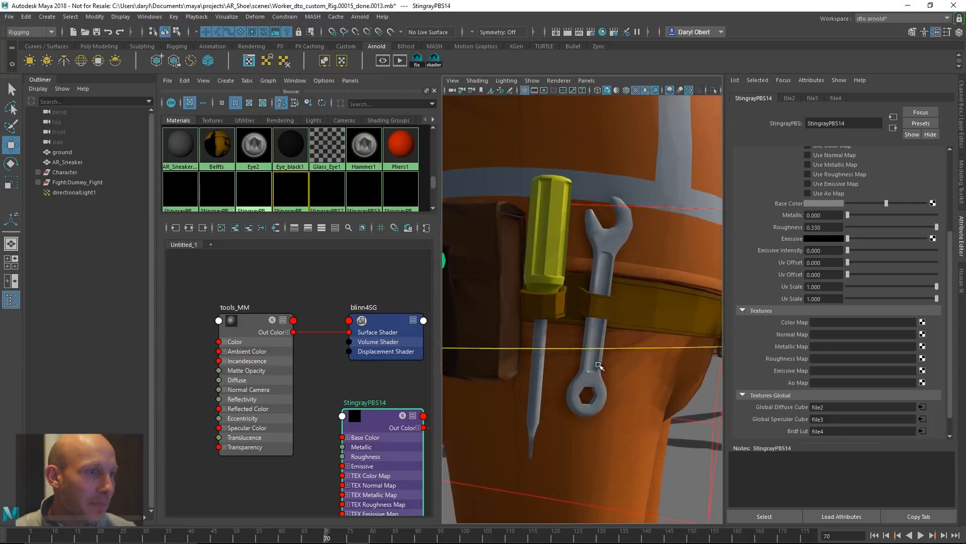
- Set StingrayPBS14 Metallic to 1 and Roughness to about 0.155
{"action": "triple_click", "coordinate": [823, 214]}
{"action": "type", "text": "1.000"}
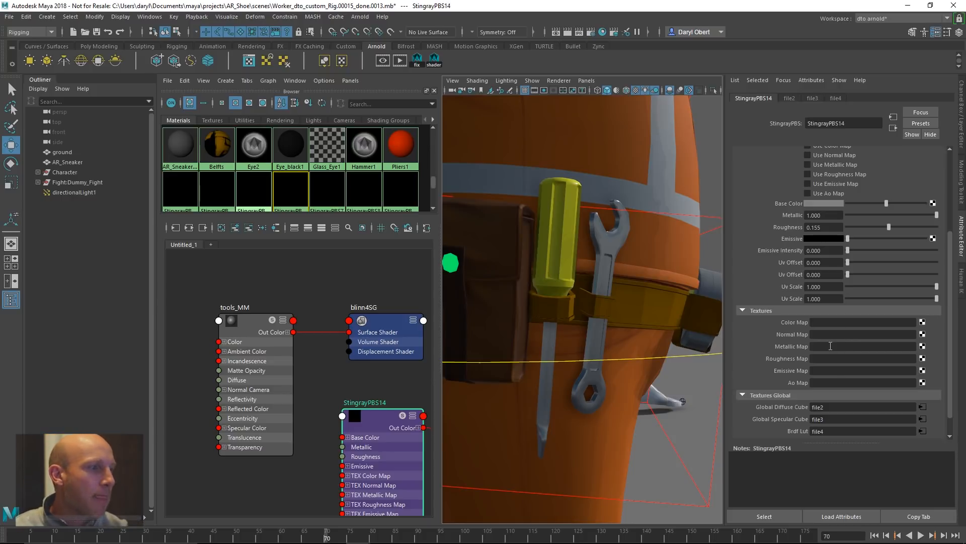
{"action": "mouse_move", "coordinate": [762, 416]}
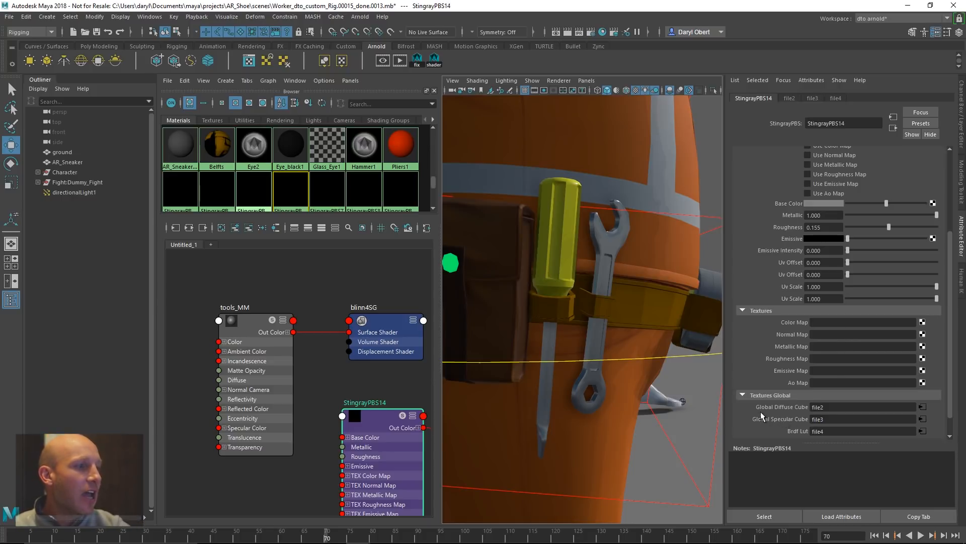
{"action": "mouse_move", "coordinate": [775, 421]}
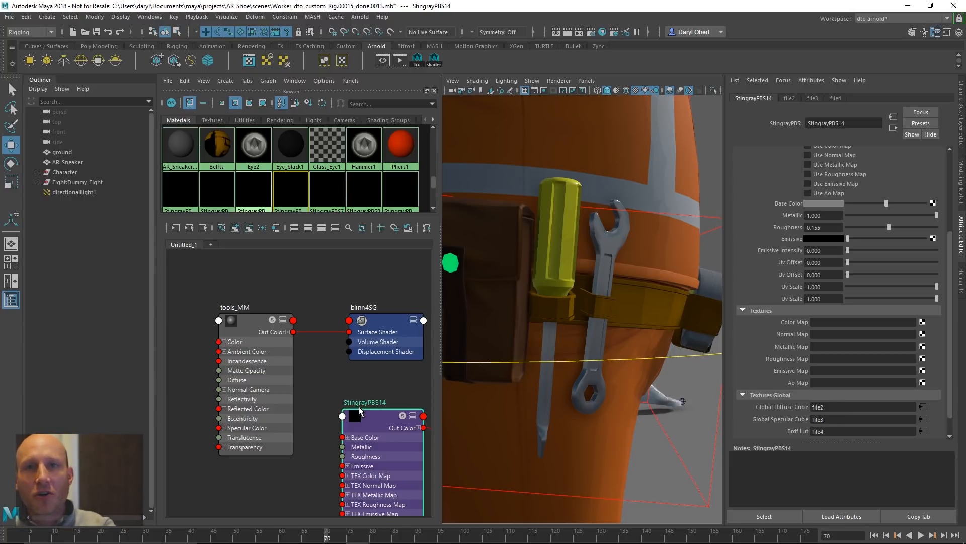
{"action": "mouse_move", "coordinate": [400, 143]}
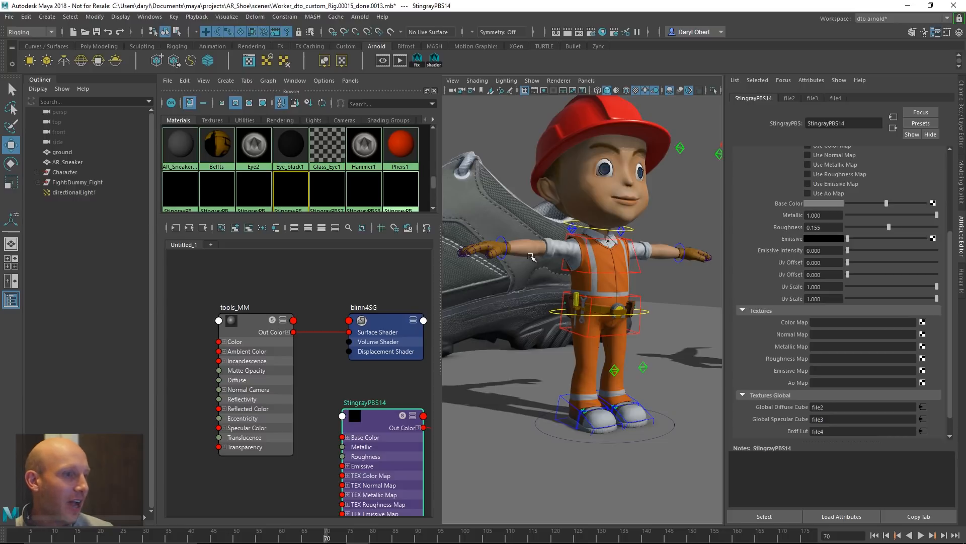
{"action": "mouse_move", "coordinate": [646, 188]}
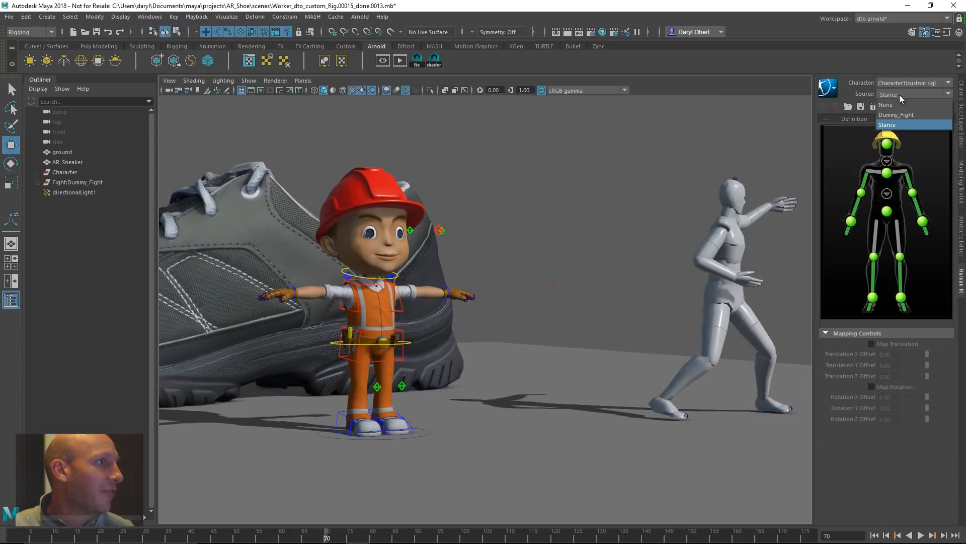
- Set the worker's HumanIK source to None and scrub to frame 118
{"action": "left_click", "coordinate": [886, 104]}
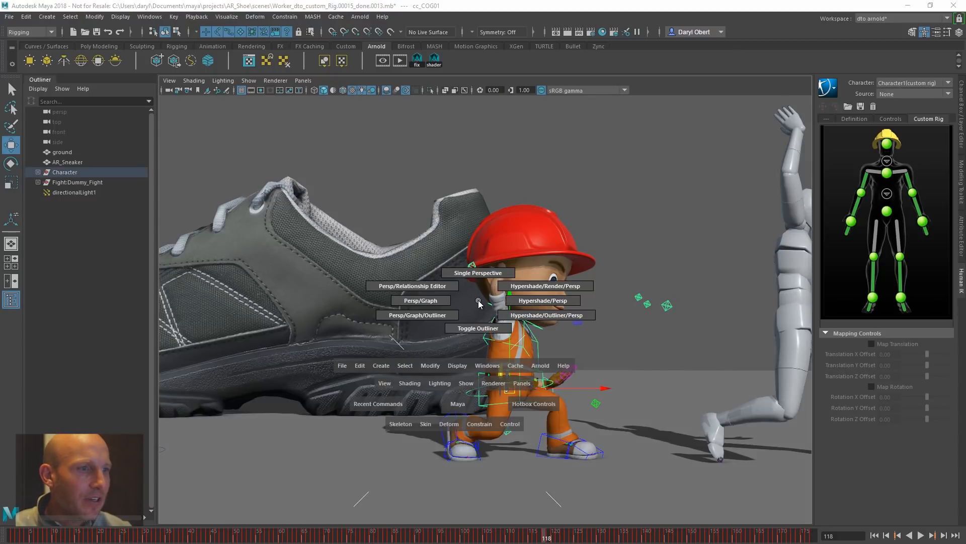
{"action": "left_click", "coordinate": [419, 300]}
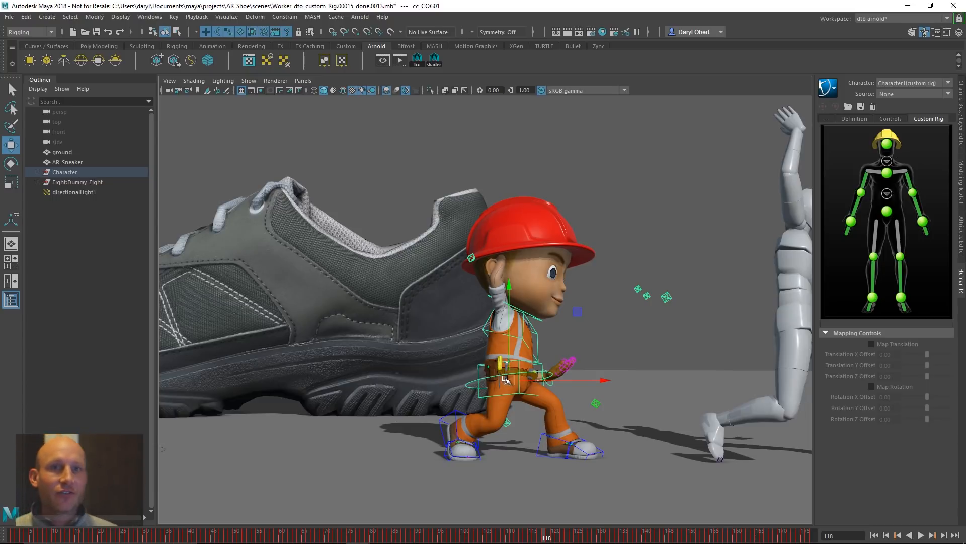
{"action": "mouse_move", "coordinate": [544, 228]}
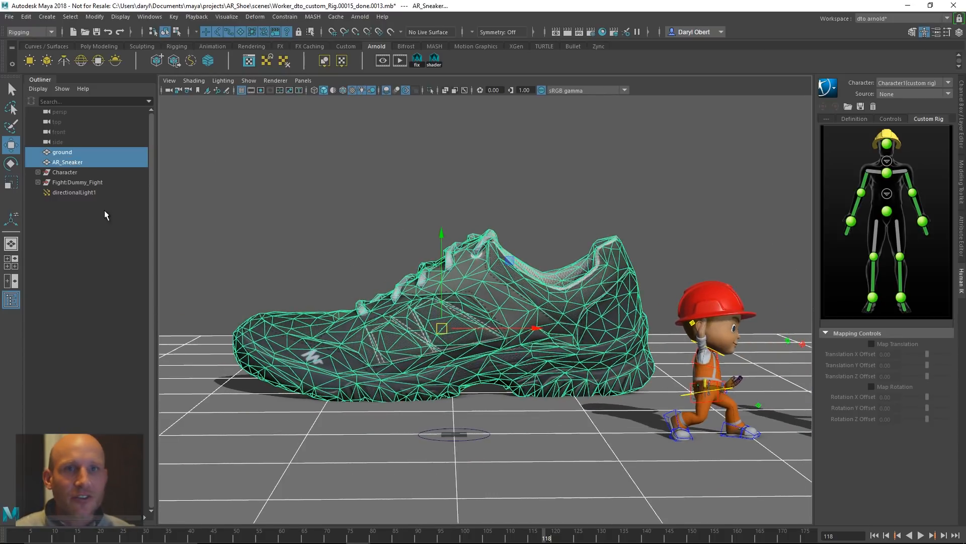
- Send the selected ground and AR_Sneaker to Unity as the 'env' FBX
{"action": "left_click", "coordinate": [9, 17]}
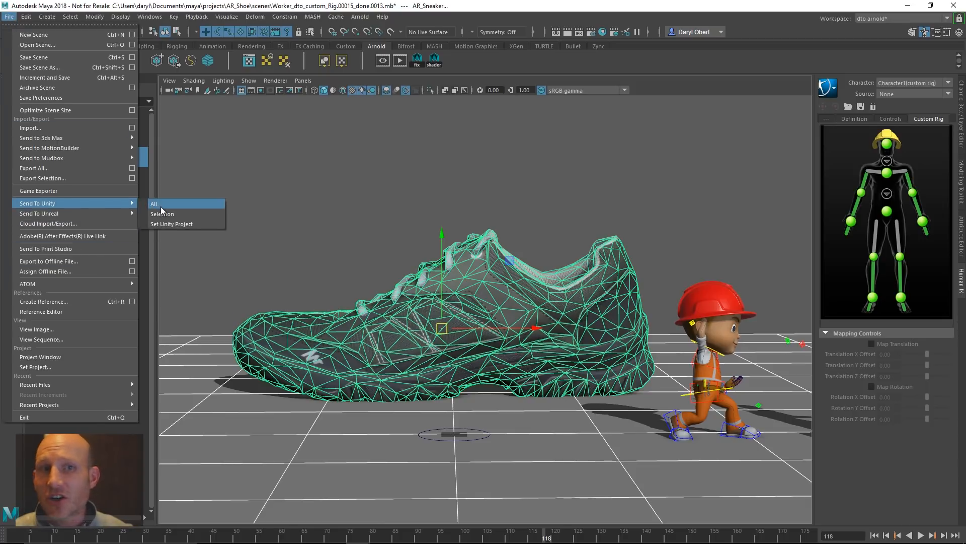
{"action": "left_click", "coordinate": [162, 213]}
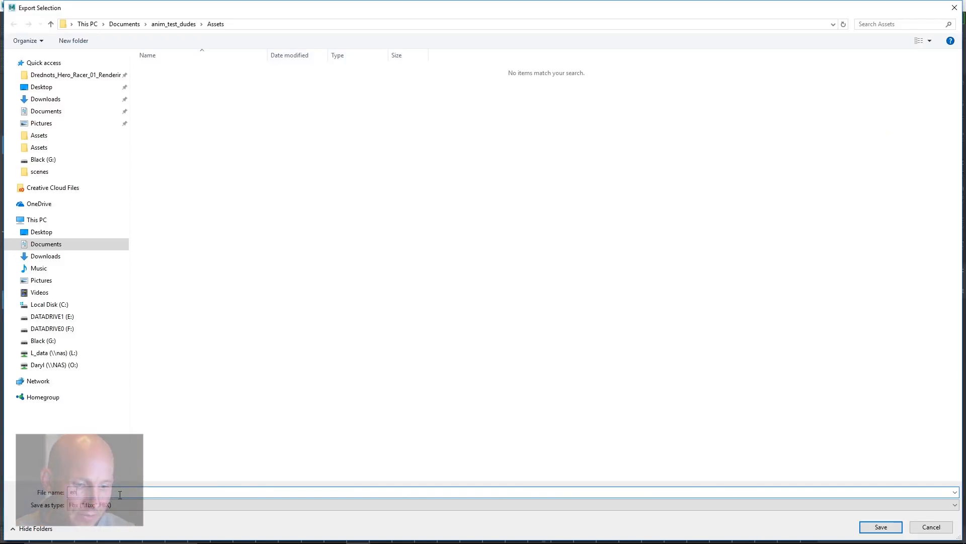
{"action": "left_click", "coordinate": [879, 527]}
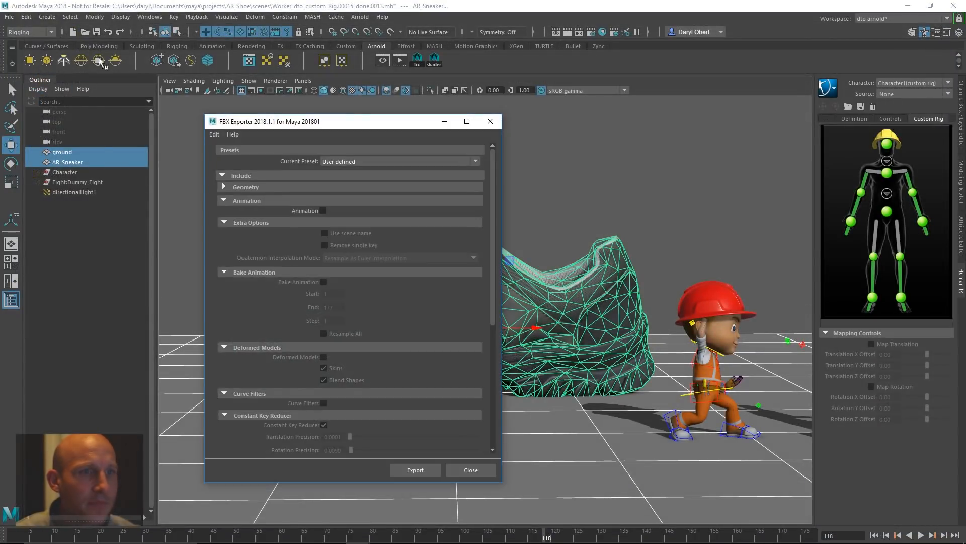
{"action": "left_click", "coordinate": [415, 469]}
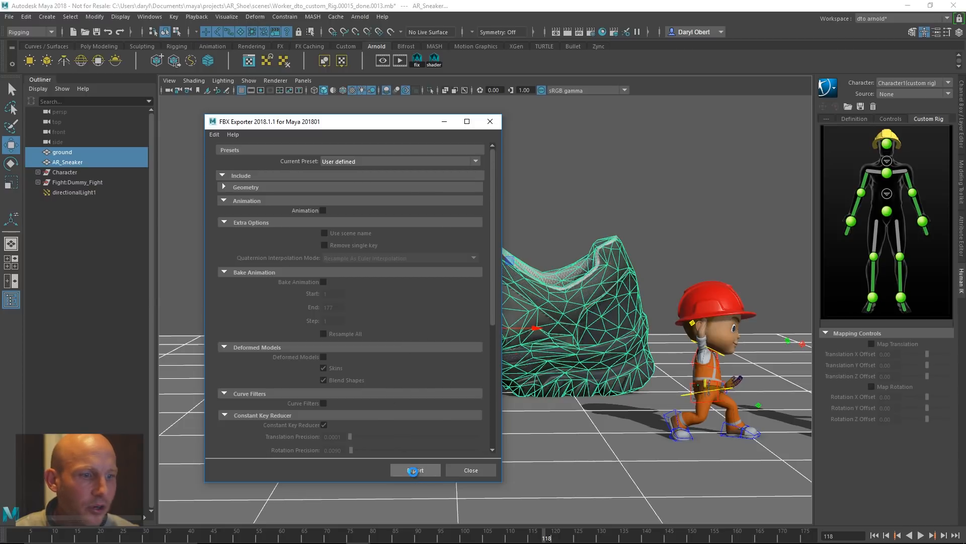
{"action": "left_click", "coordinate": [414, 469]}
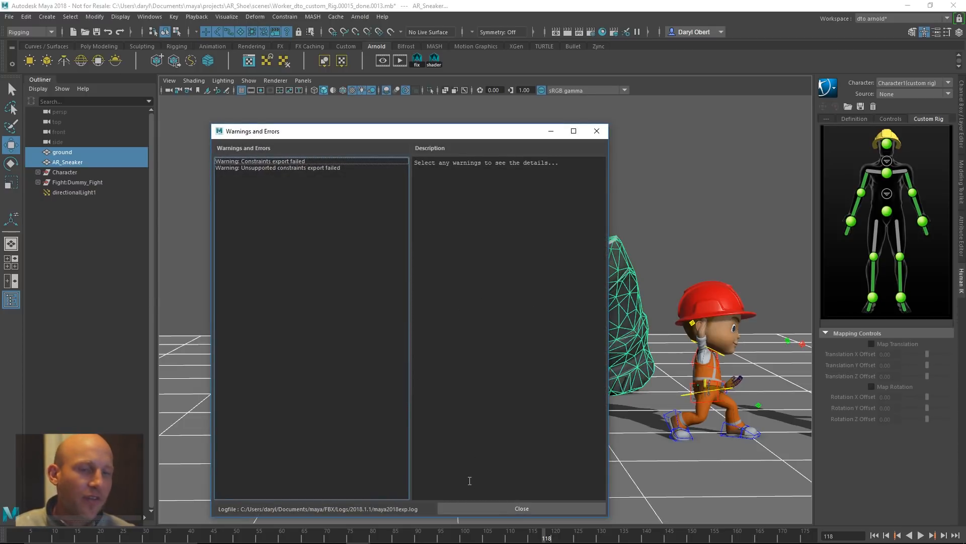
{"action": "left_click", "coordinate": [521, 508]}
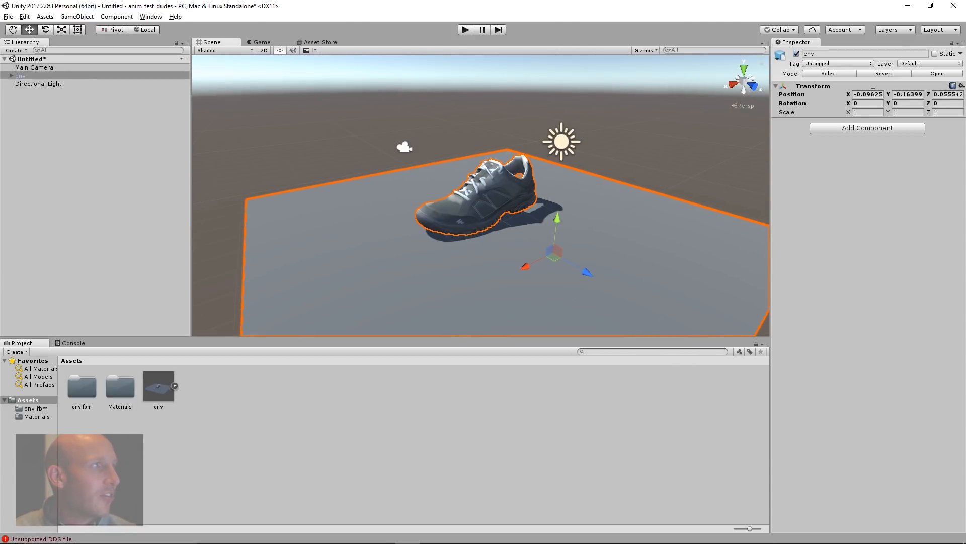
- Zero the env object's Transform Position to 0, 0, 0 in the Inspector
{"action": "triple_click", "coordinate": [866, 93]}
{"action": "type", "text": "0"}
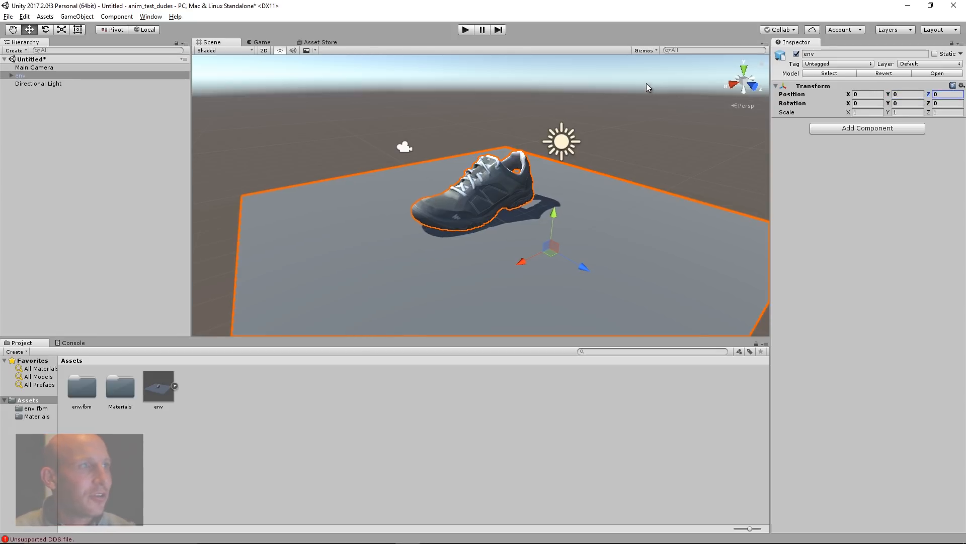
{"action": "left_click", "coordinate": [38, 84]}
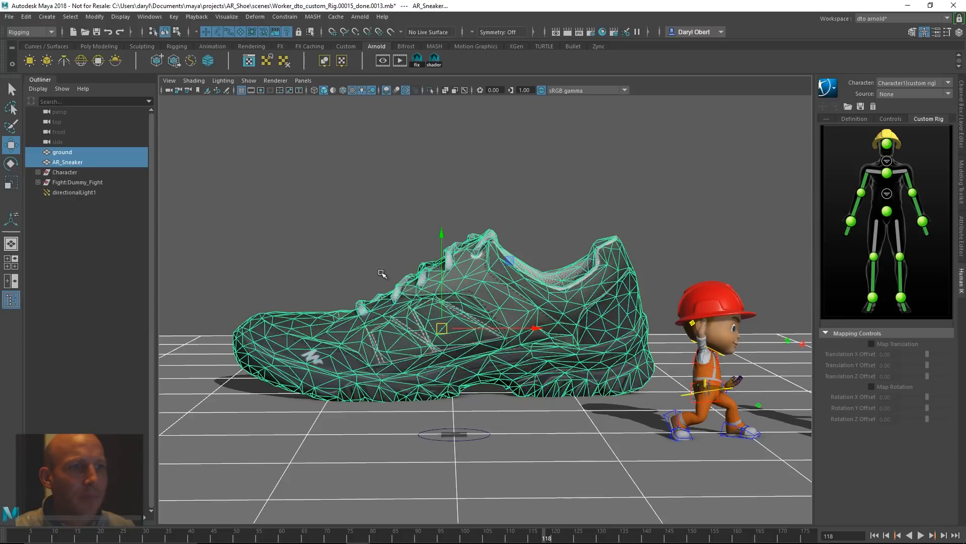
- Send Character and Fight:Dummy_Fight to Unity as the 'dudes' FBX with animation
{"action": "left_click", "coordinate": [78, 182]}
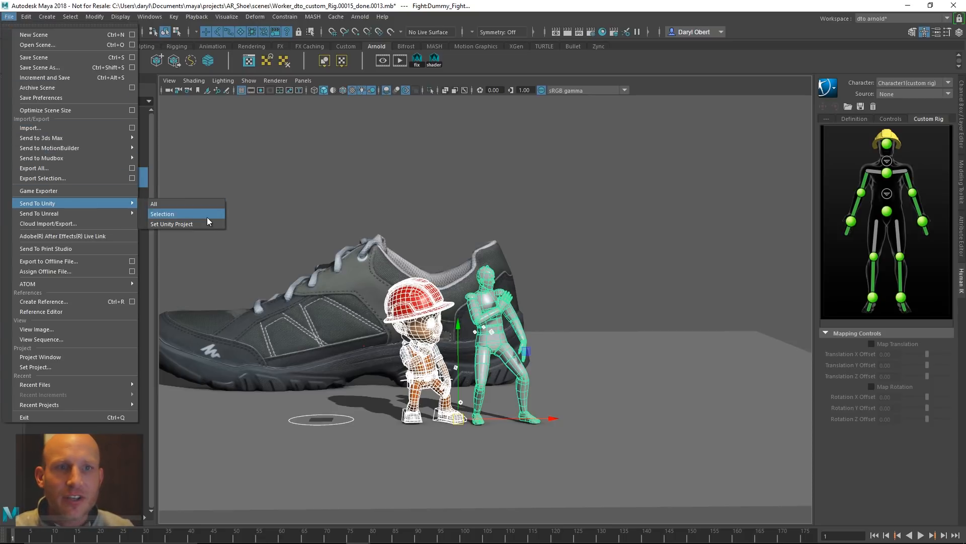
{"action": "left_click", "coordinate": [162, 214]}
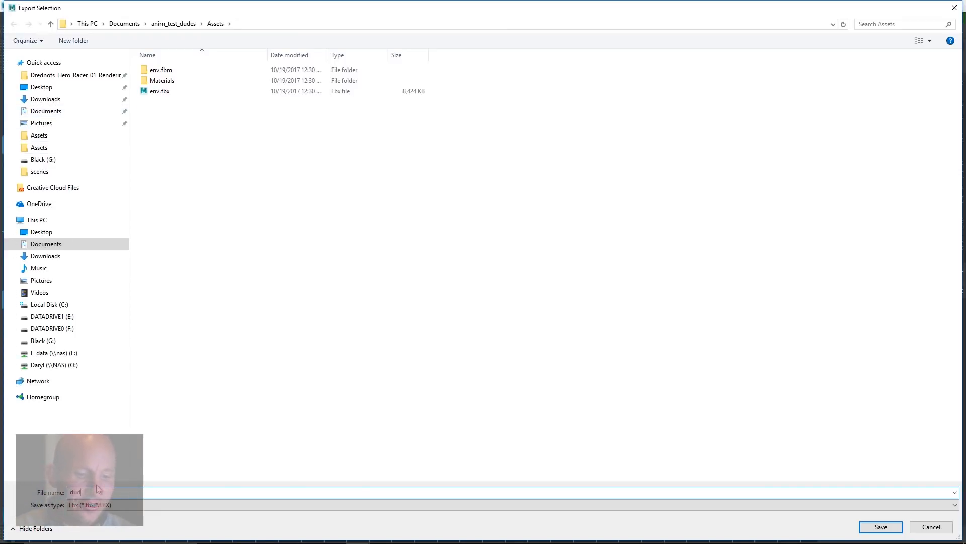
{"action": "left_click", "coordinate": [879, 527]}
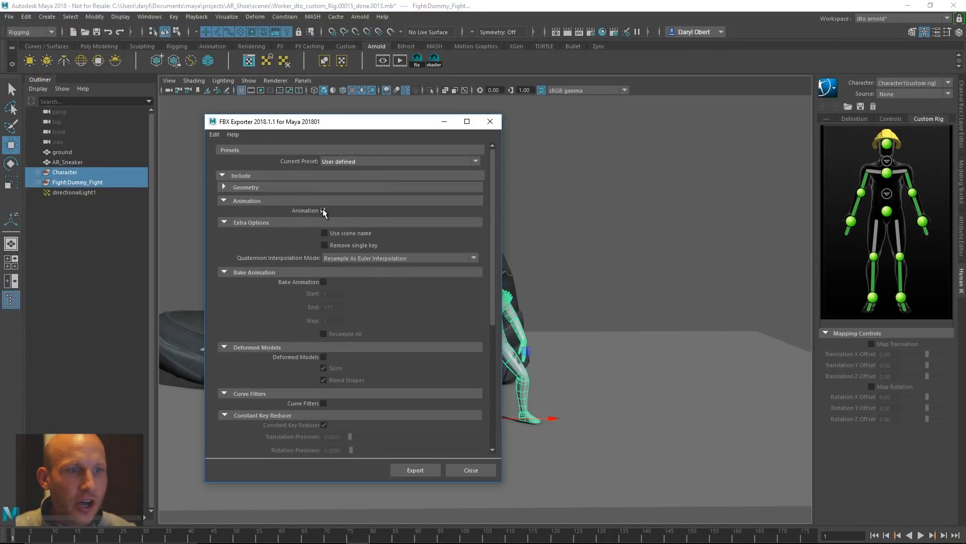
{"action": "left_click", "coordinate": [323, 211]}
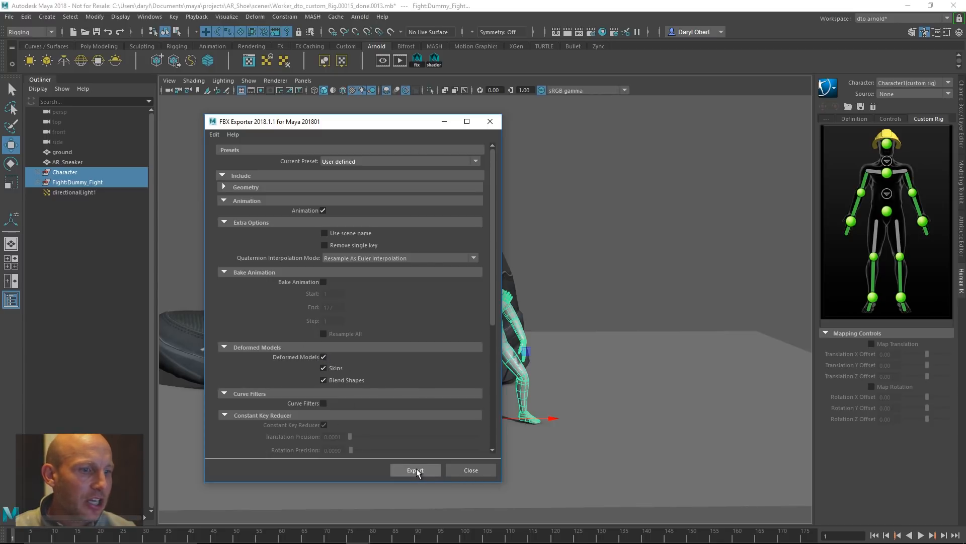
{"action": "left_click", "coordinate": [415, 470]}
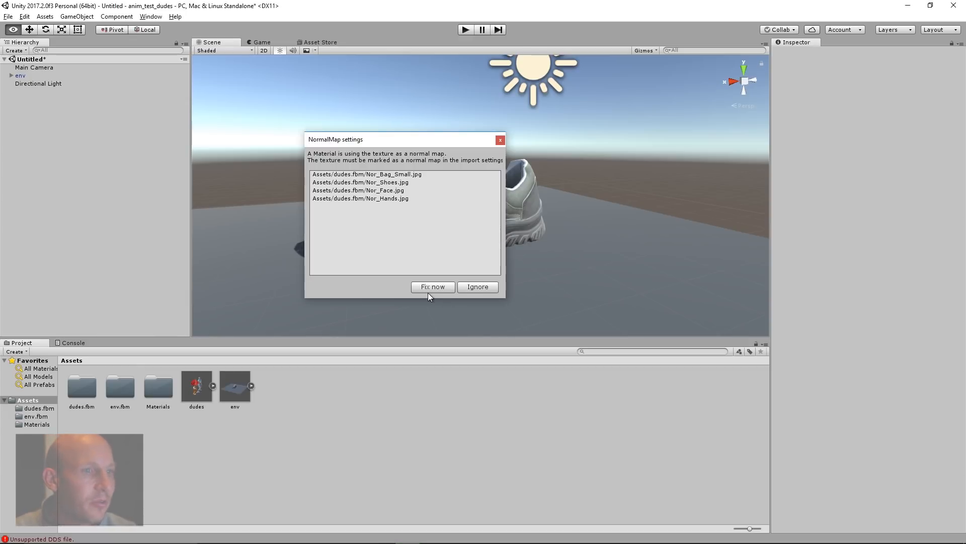
- Mark the listed textures as normal maps and select the Materials folder
{"action": "left_click", "coordinate": [433, 286]}
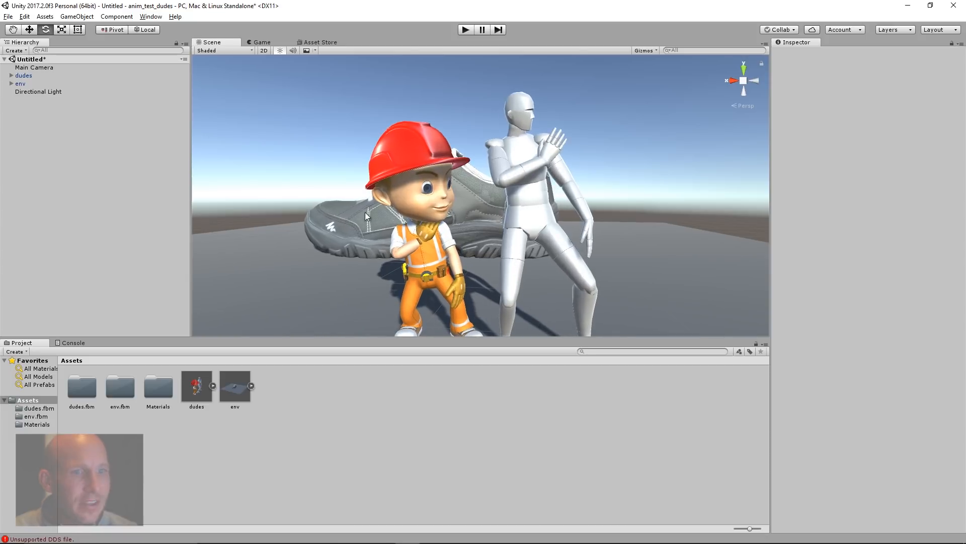
{"action": "left_click", "coordinate": [157, 387]}
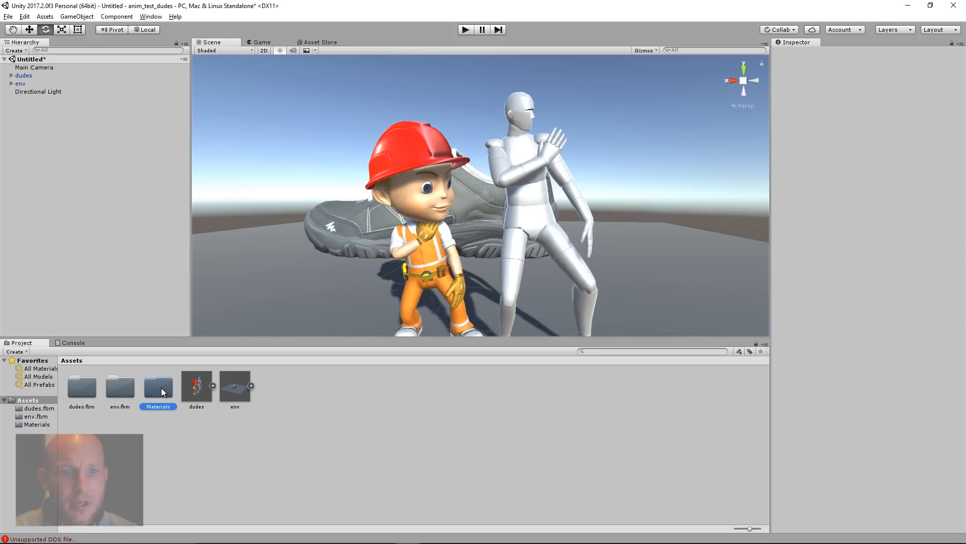
- Open the Materials folder and inspect the face material's Standard shader settings
{"action": "double_click", "coordinate": [157, 385]}
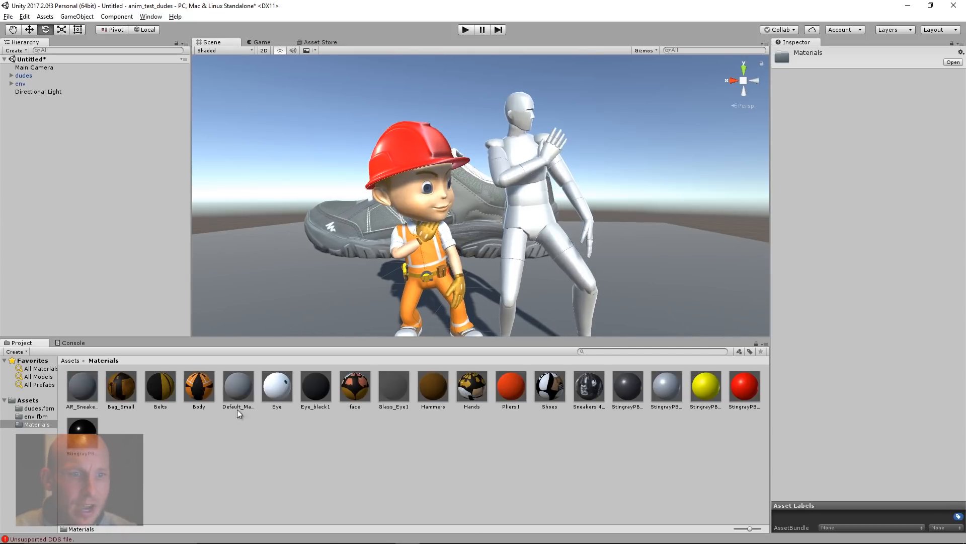
{"action": "left_click", "coordinate": [354, 385]}
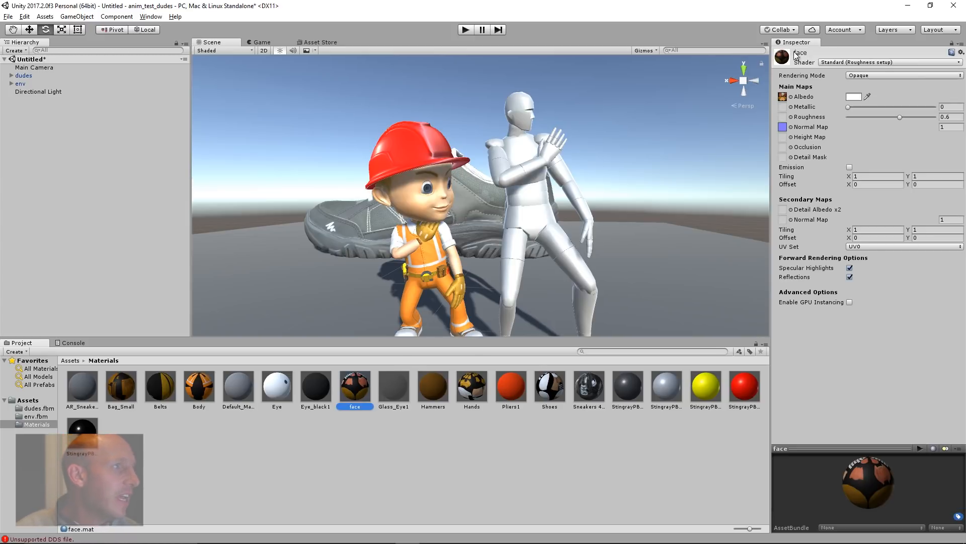
{"action": "mouse_move", "coordinate": [807, 136]}
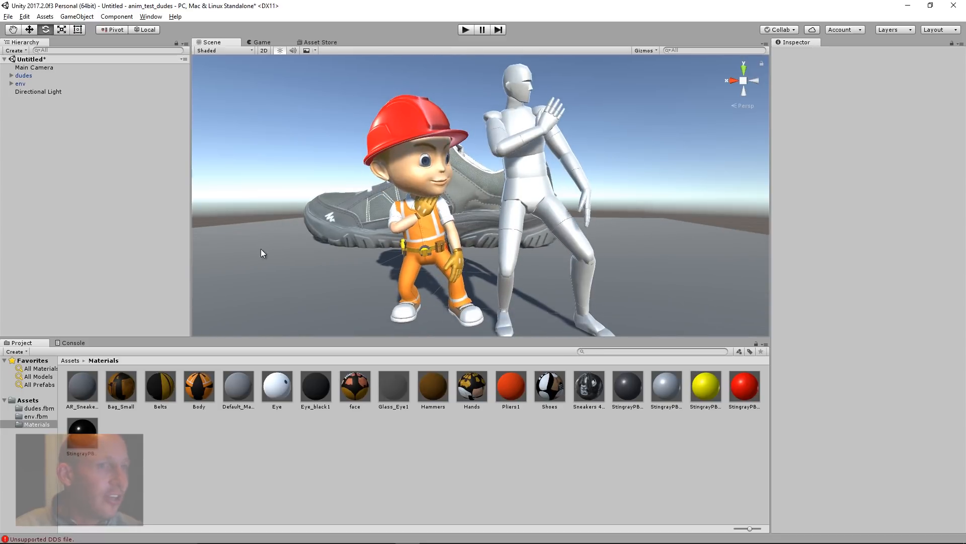
- Play the dudes model's Take 001 animation in the full-size preview layout
{"action": "left_click", "coordinate": [27, 400]}
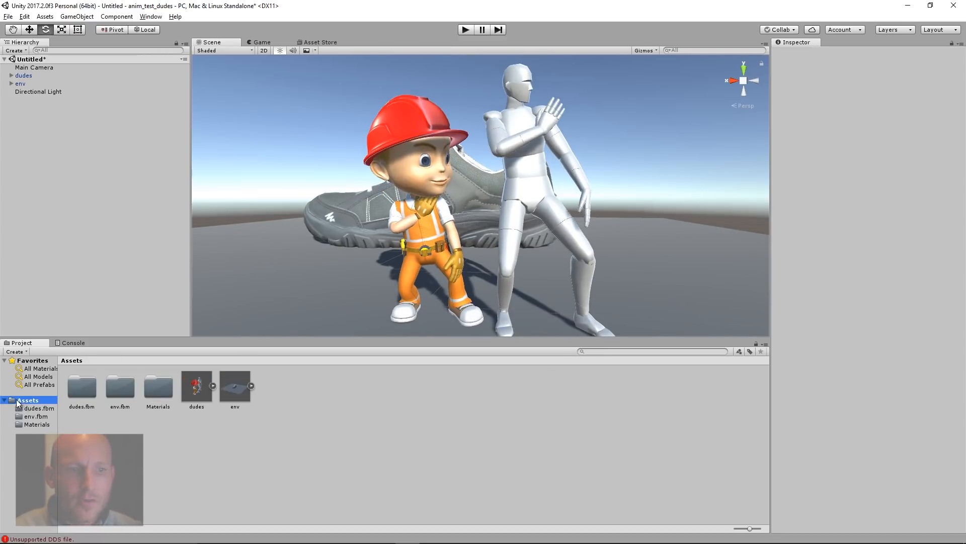
{"action": "left_click", "coordinate": [196, 385]}
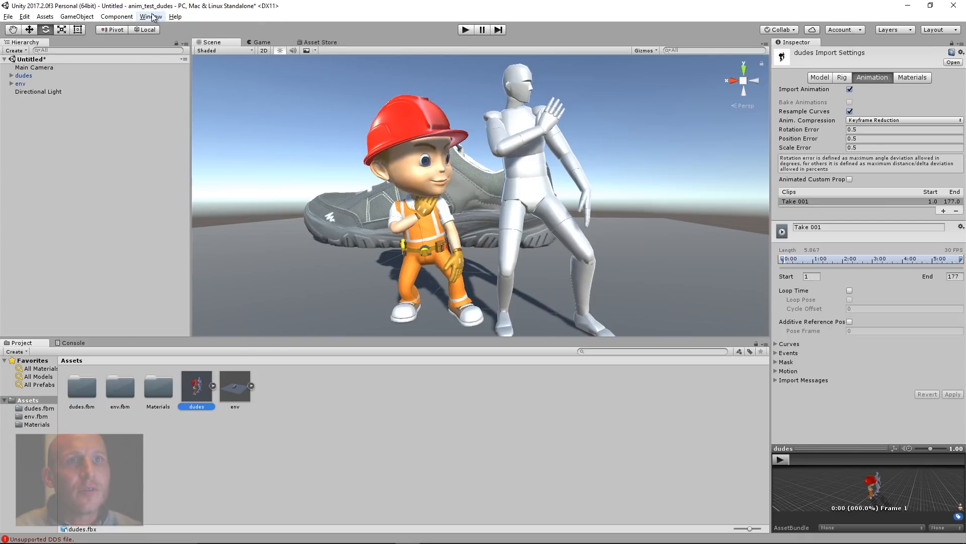
{"action": "left_click", "coordinate": [151, 16]}
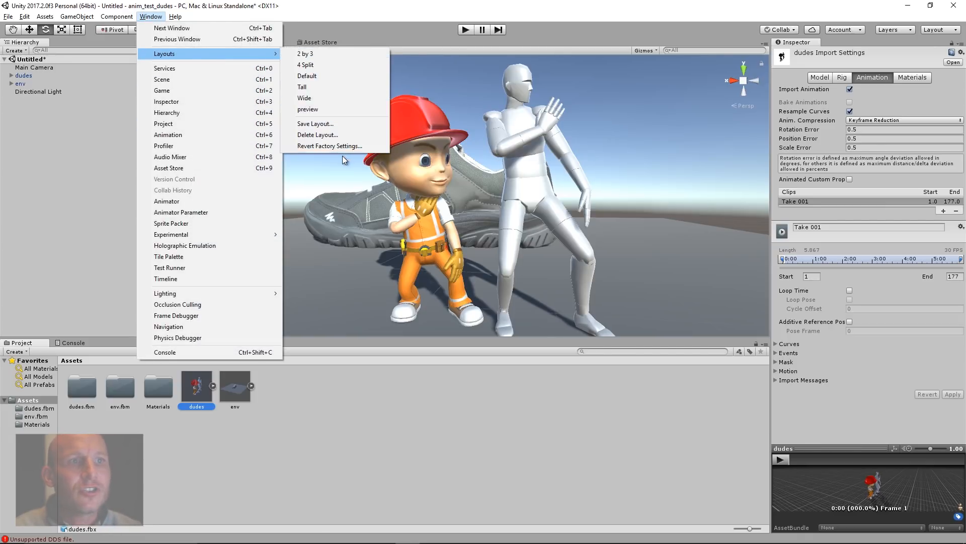
{"action": "left_click", "coordinate": [308, 109]}
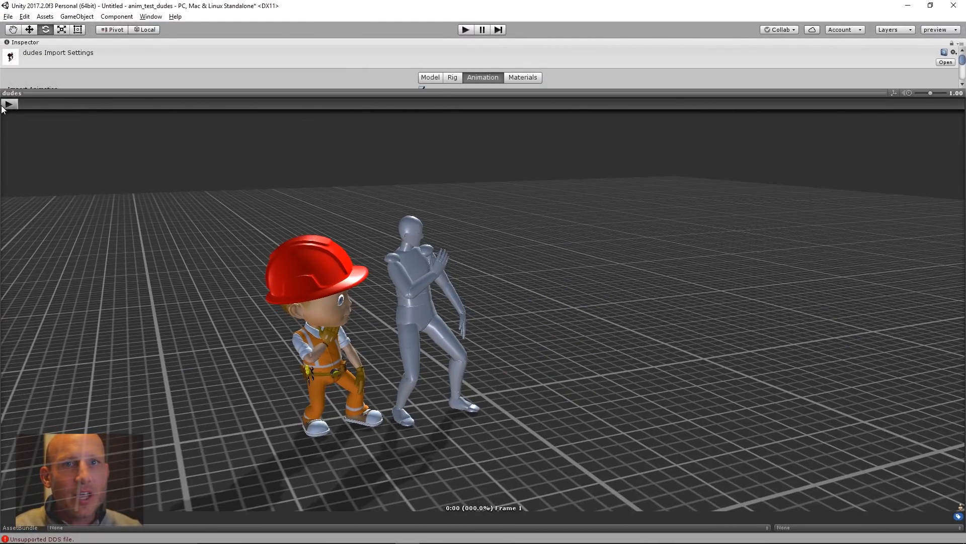
{"action": "left_click", "coordinate": [8, 103]}
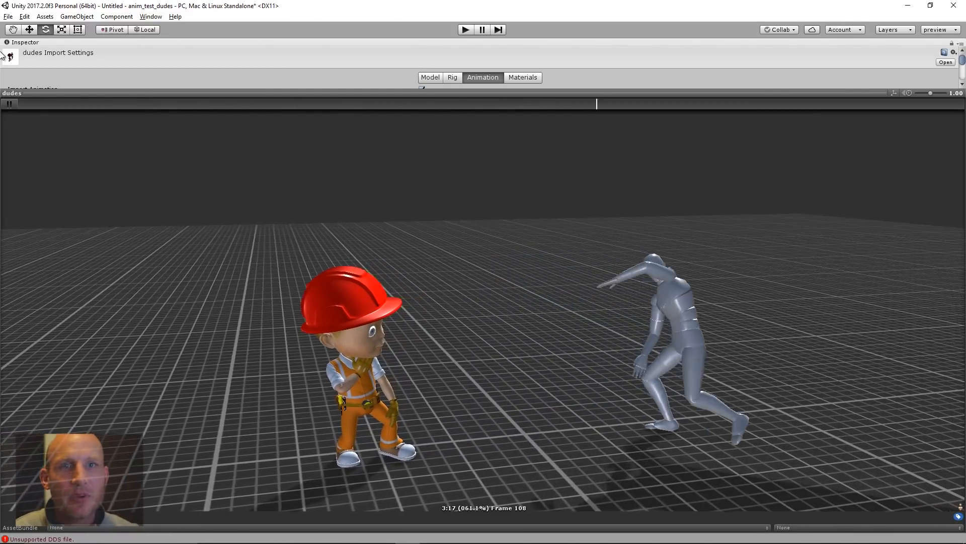
{"action": "key", "text": "alt+tab"}
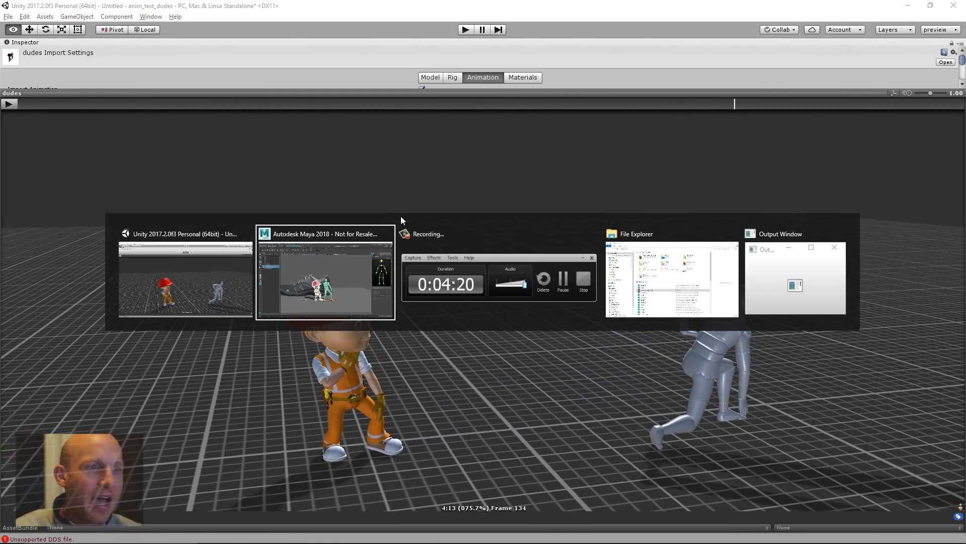
- Back in Maya, switch to the Animation menu set and select Character
{"action": "left_click", "coordinate": [325, 278]}
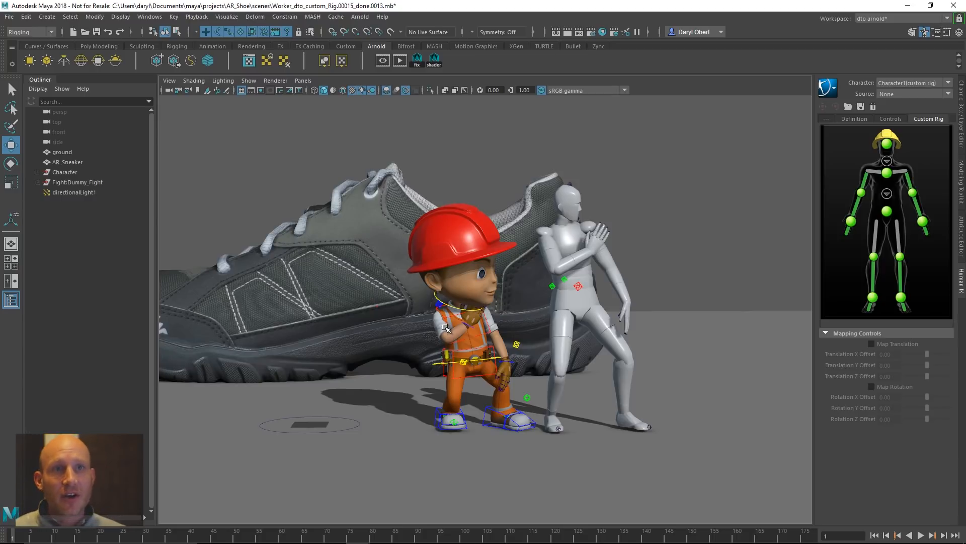
{"action": "mouse_move", "coordinate": [418, 253]}
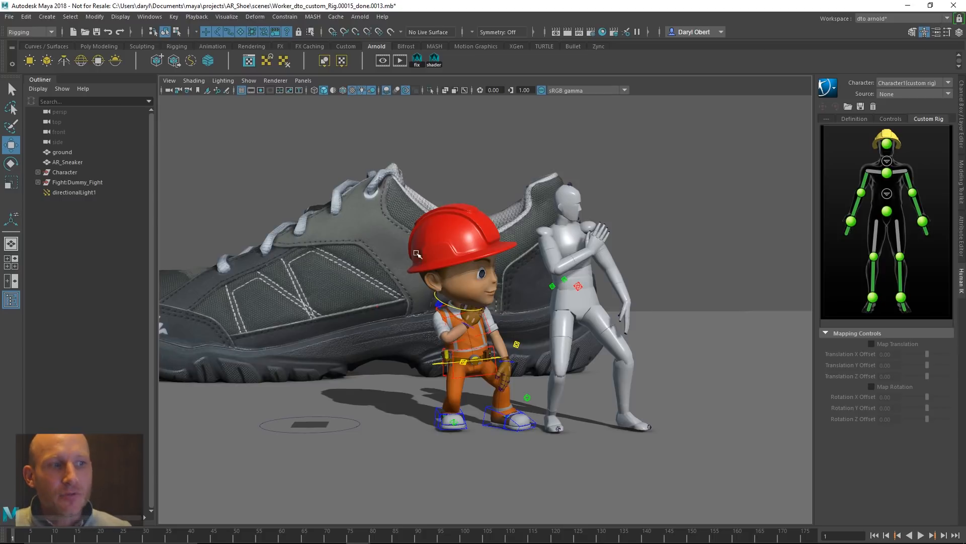
{"action": "left_click", "coordinate": [28, 31]}
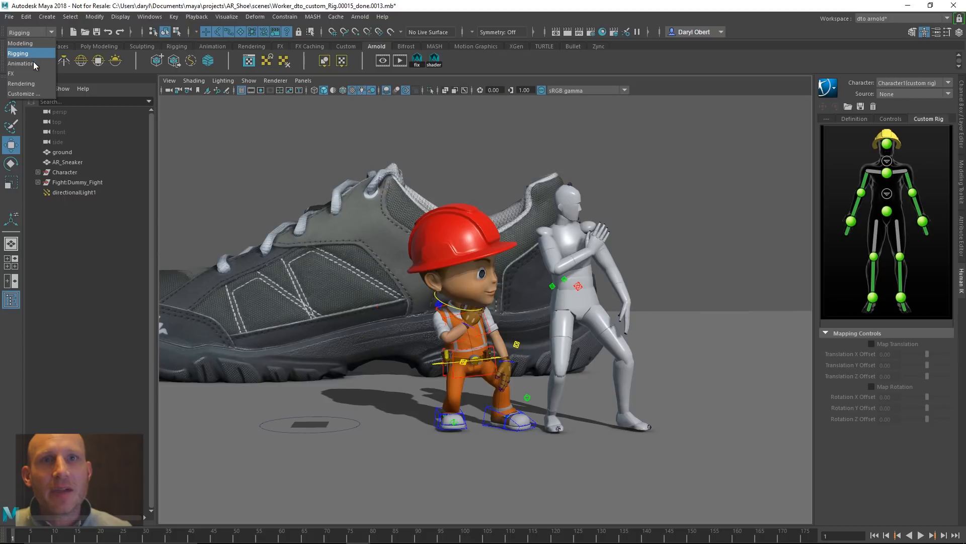
{"action": "left_click", "coordinate": [20, 63]}
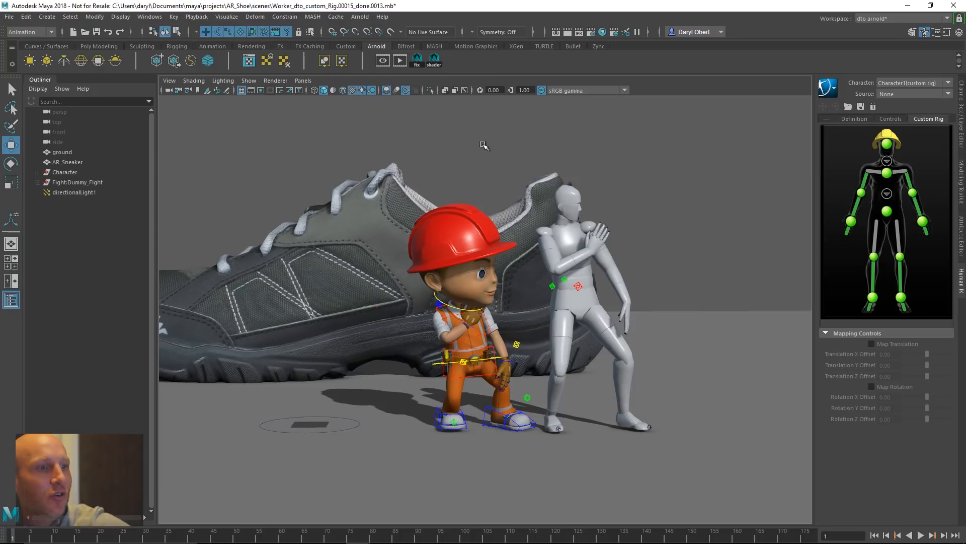
{"action": "left_click", "coordinate": [9, 17]}
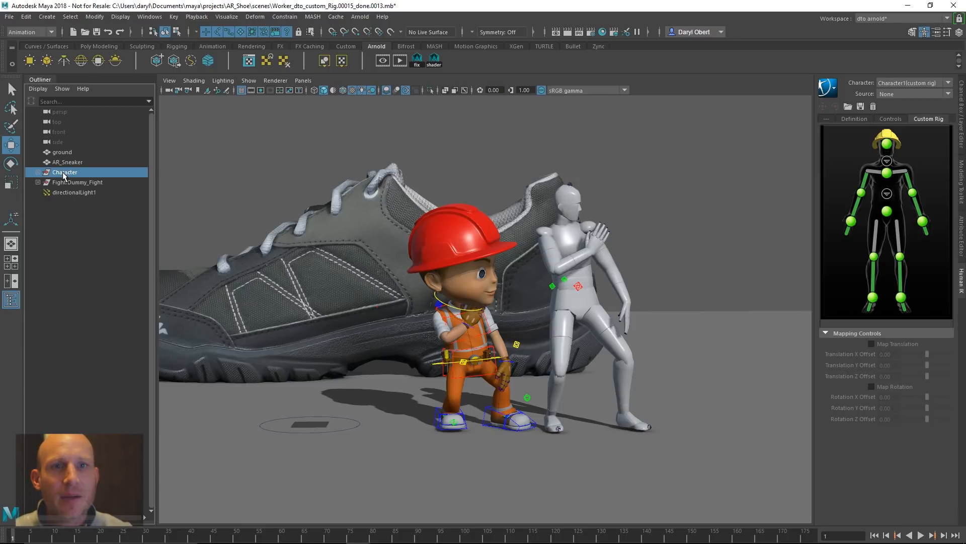
- Export the selection over the existing dudes.fbx, confirming the replacement
{"action": "left_click", "coordinate": [9, 17]}
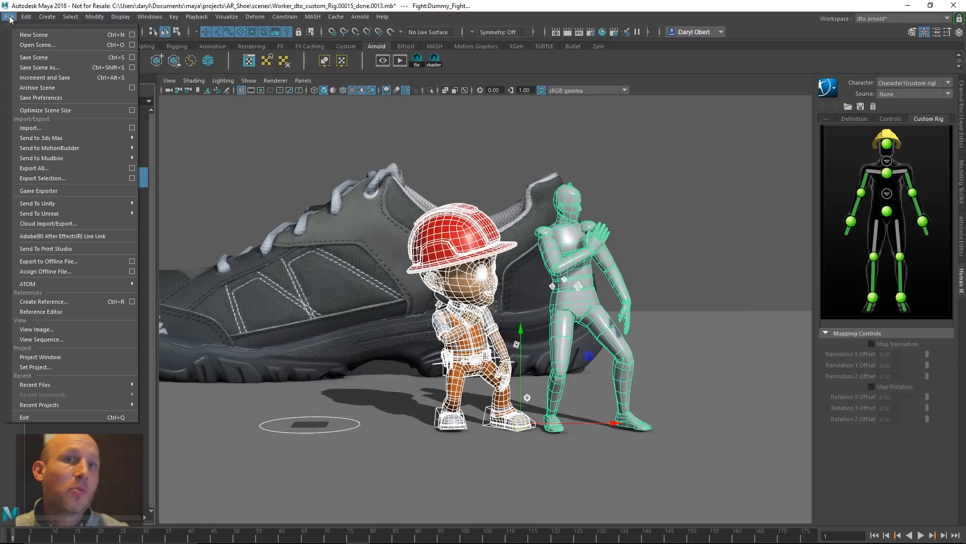
{"action": "mouse_move", "coordinate": [69, 203]}
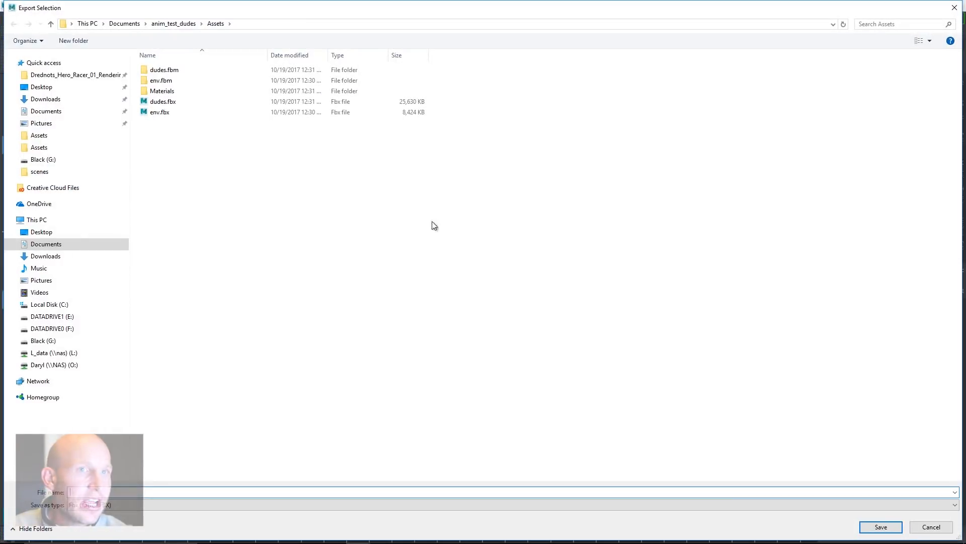
{"action": "left_click", "coordinate": [162, 101]}
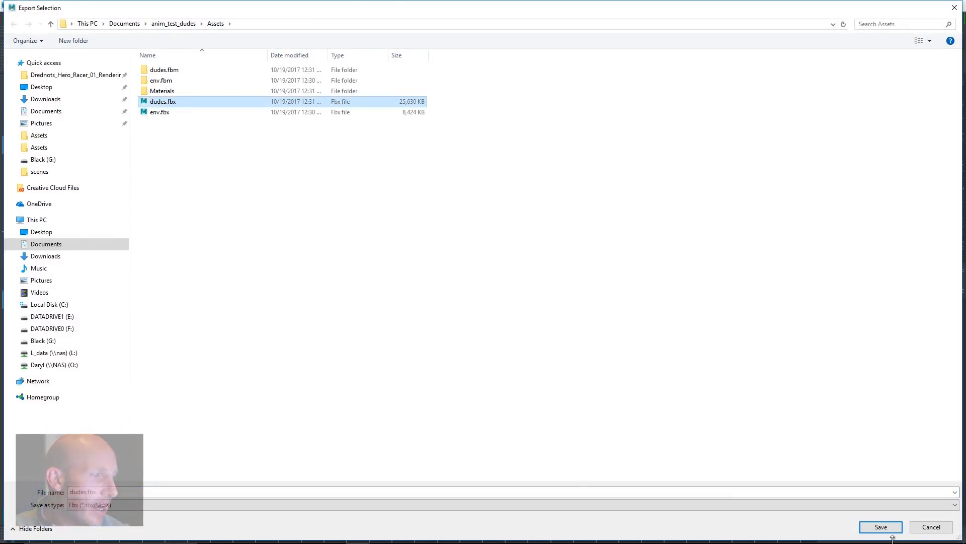
{"action": "left_click", "coordinate": [880, 527]}
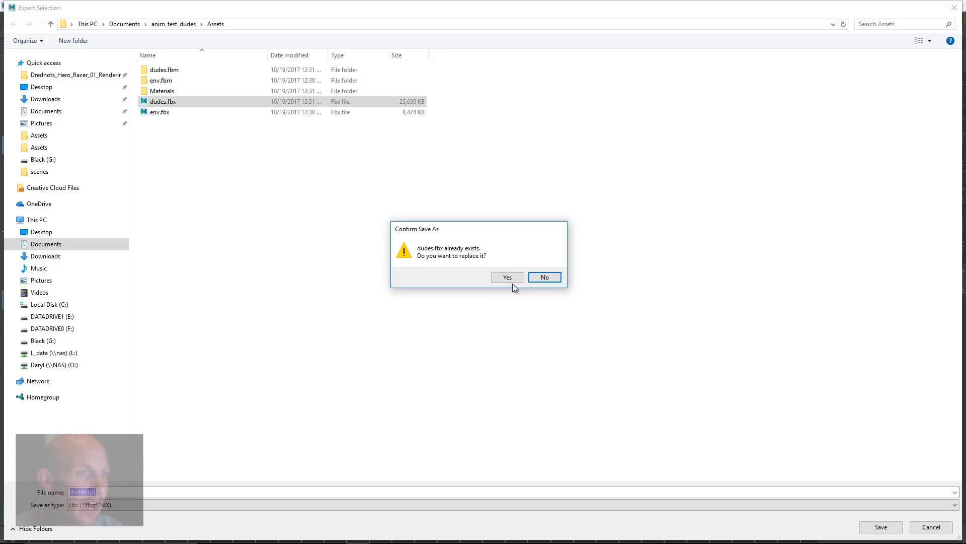
{"action": "left_click", "coordinate": [507, 276]}
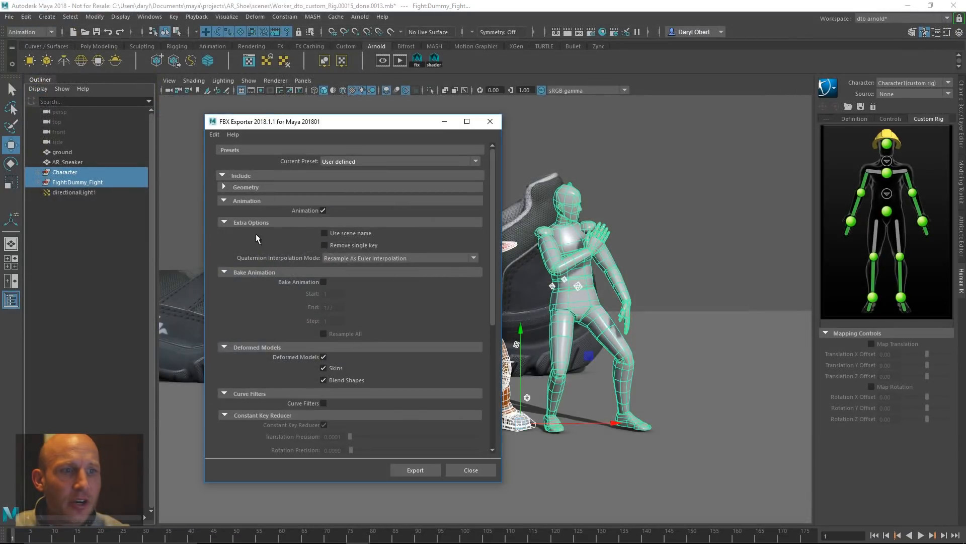
- Enable Bake Animation for frames 1–177 with Curve Filters in the FBX Exporter
{"action": "left_click", "coordinate": [324, 282]}
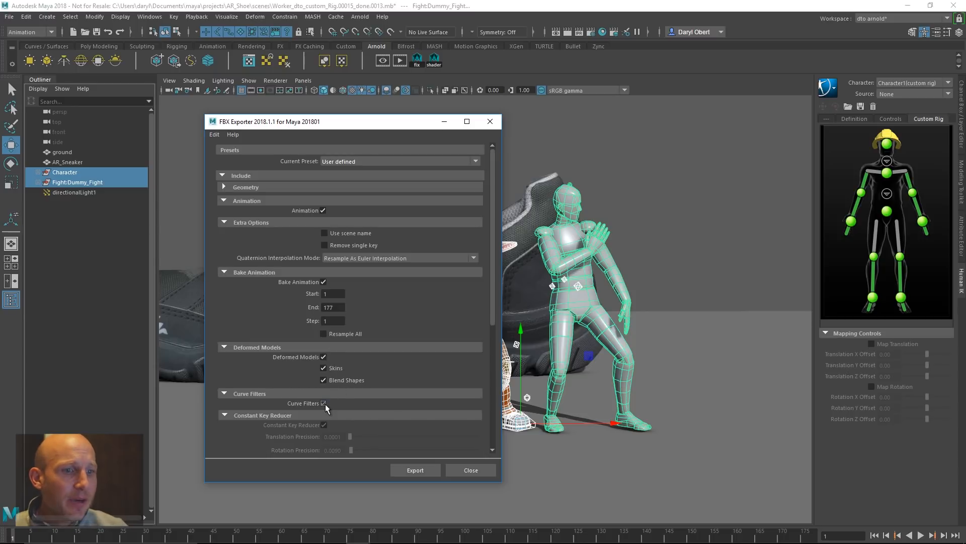
{"action": "scroll", "scroll_direction": "down", "scroll_amount": 3}
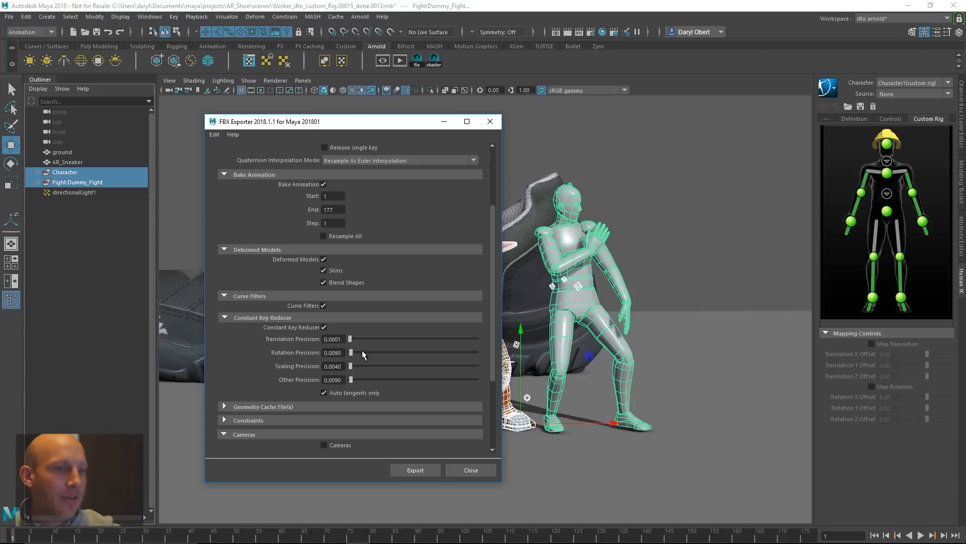
{"action": "mouse_move", "coordinate": [475, 483]}
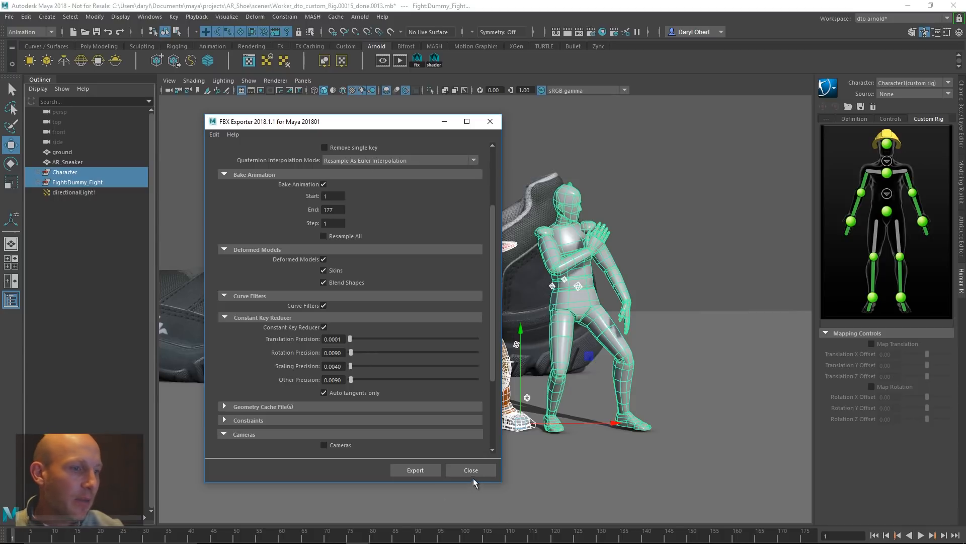
{"action": "left_click", "coordinate": [470, 470]}
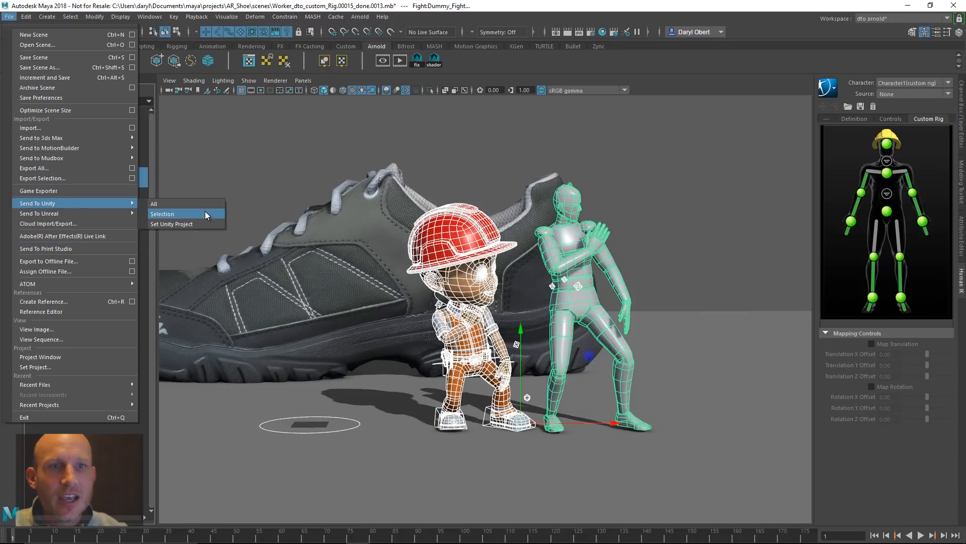
- Send the selected characters to Unity over dudes.fbx, then switch to Unity for reimport
{"action": "left_click", "coordinate": [162, 214]}
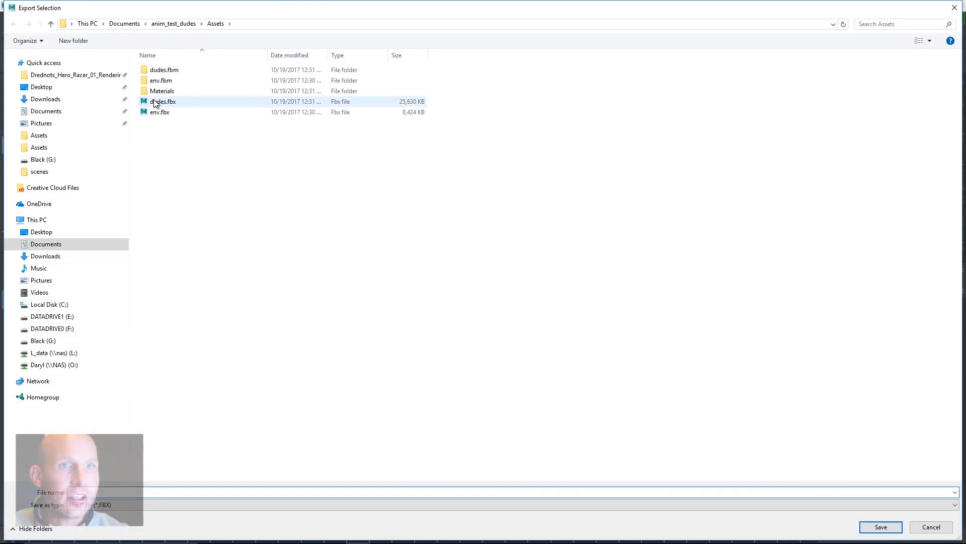
{"action": "left_click", "coordinate": [879, 527]}
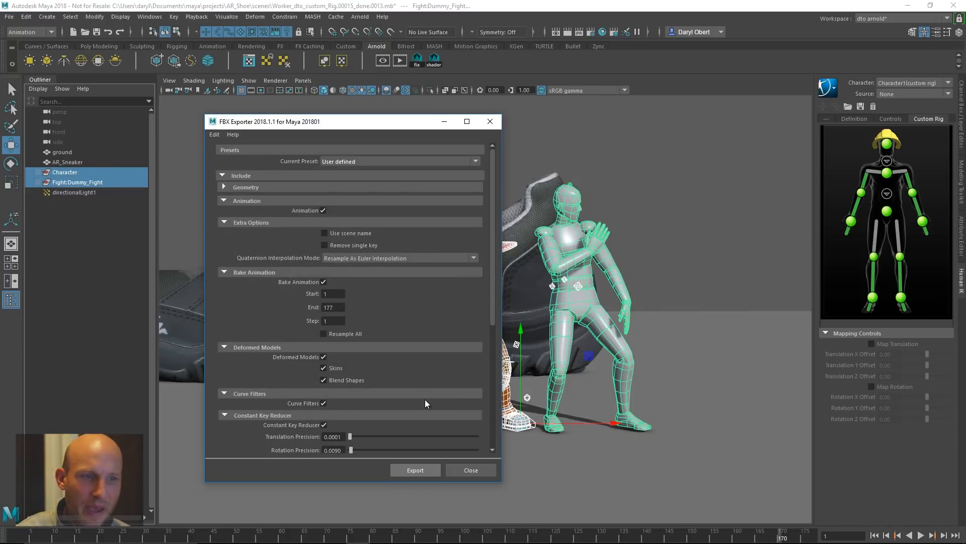
{"action": "key", "text": "alt+tab"}
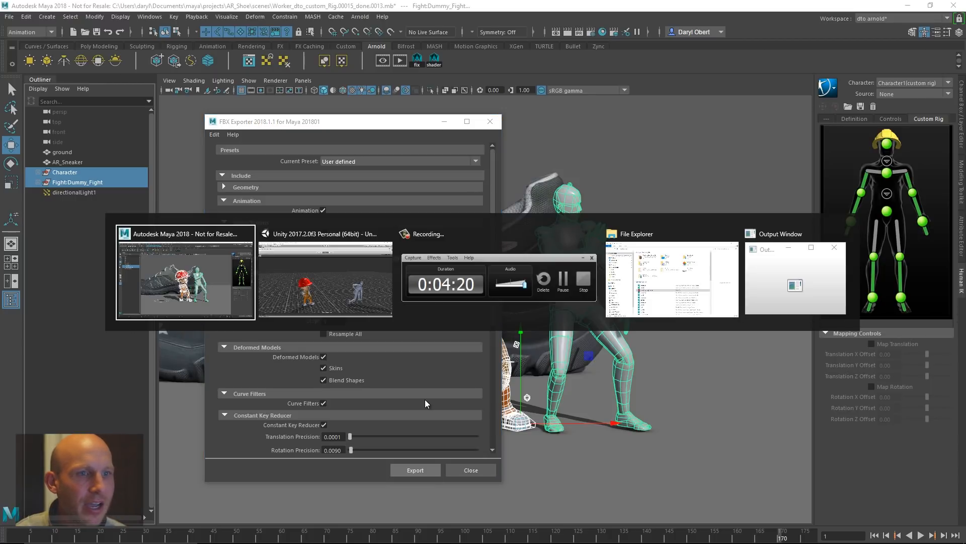
{"action": "left_click", "coordinate": [320, 277]}
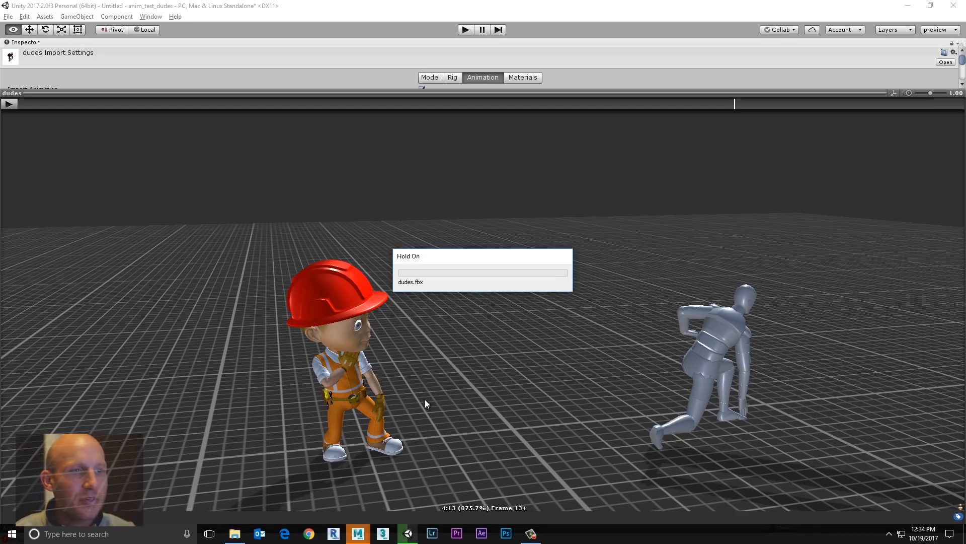